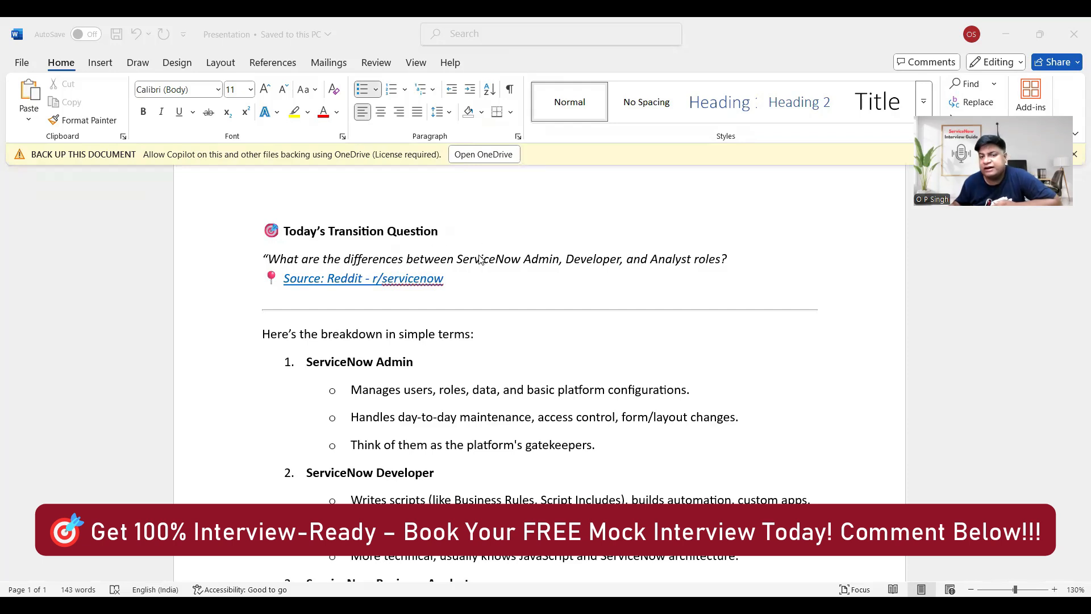
pyautogui.moveTo(728, 265)
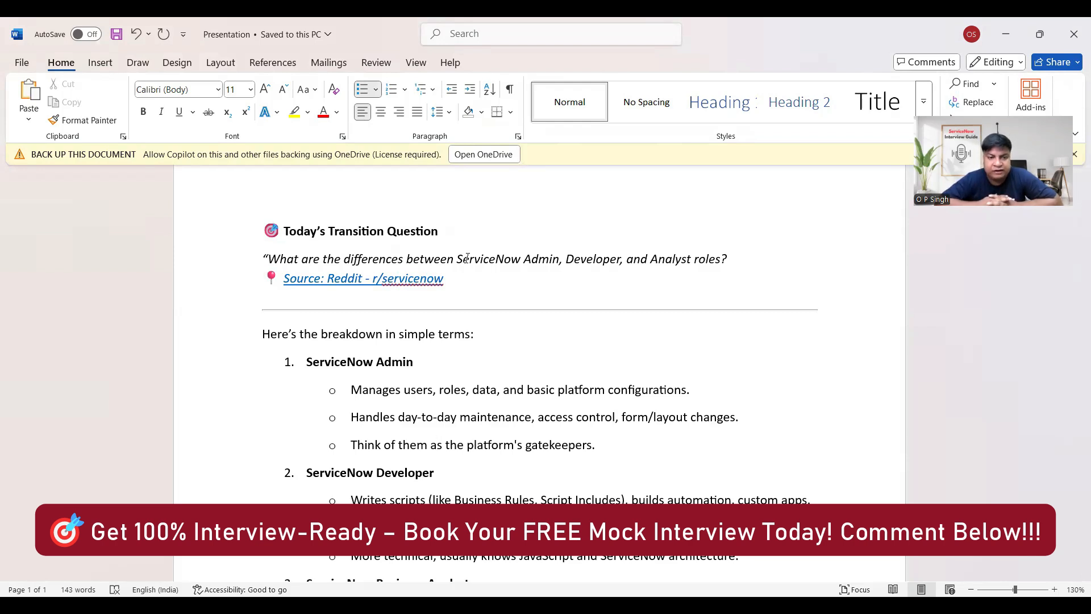
pyautogui.click(435, 444)
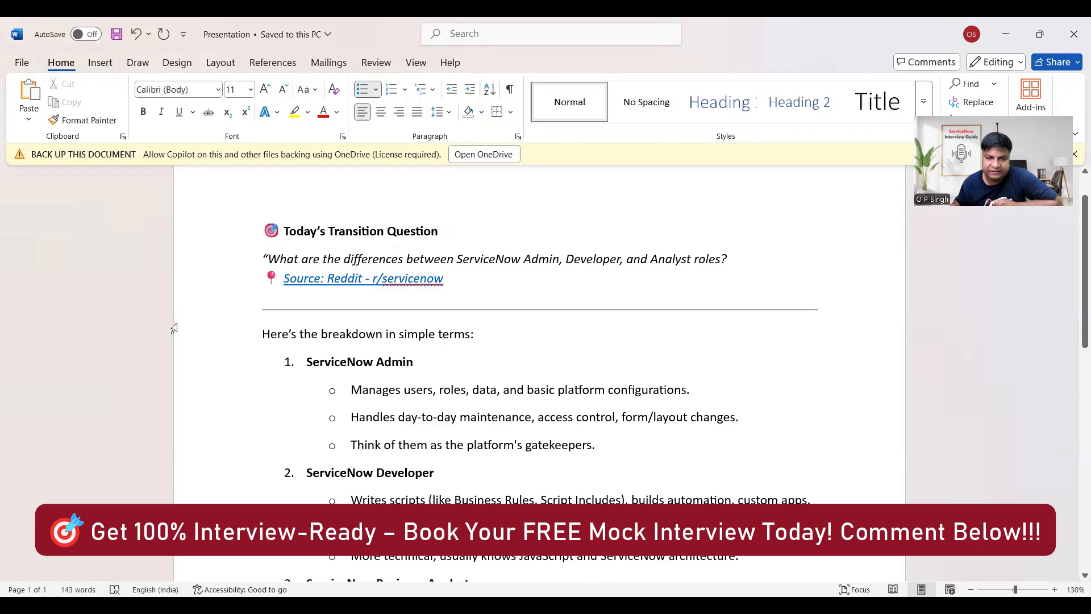
pyautogui.scroll(-3)
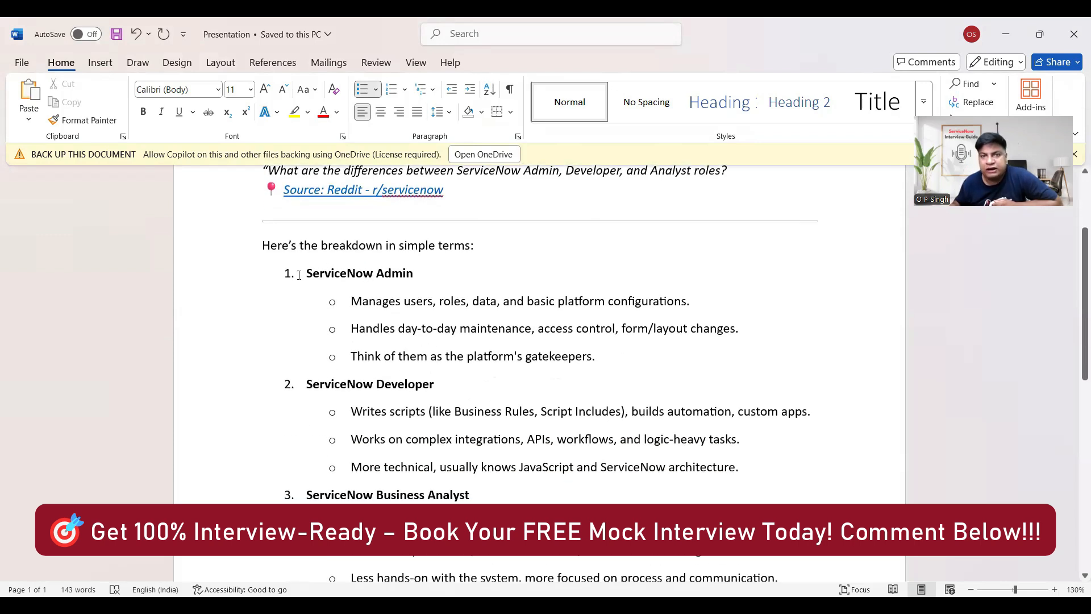
pyautogui.doubleClick(359, 272)
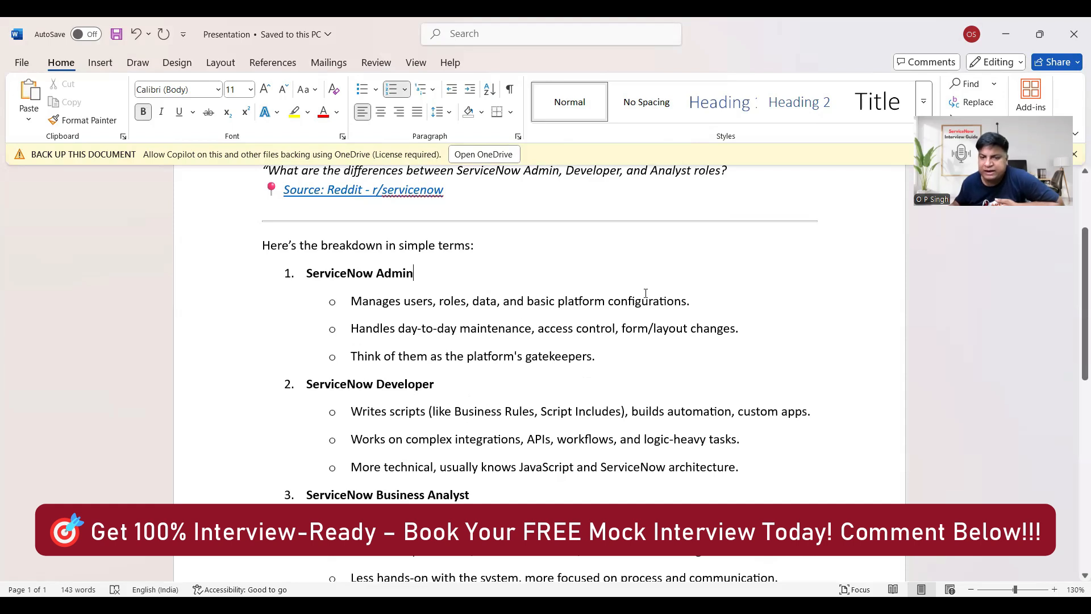
pyautogui.doubleClick(373, 327)
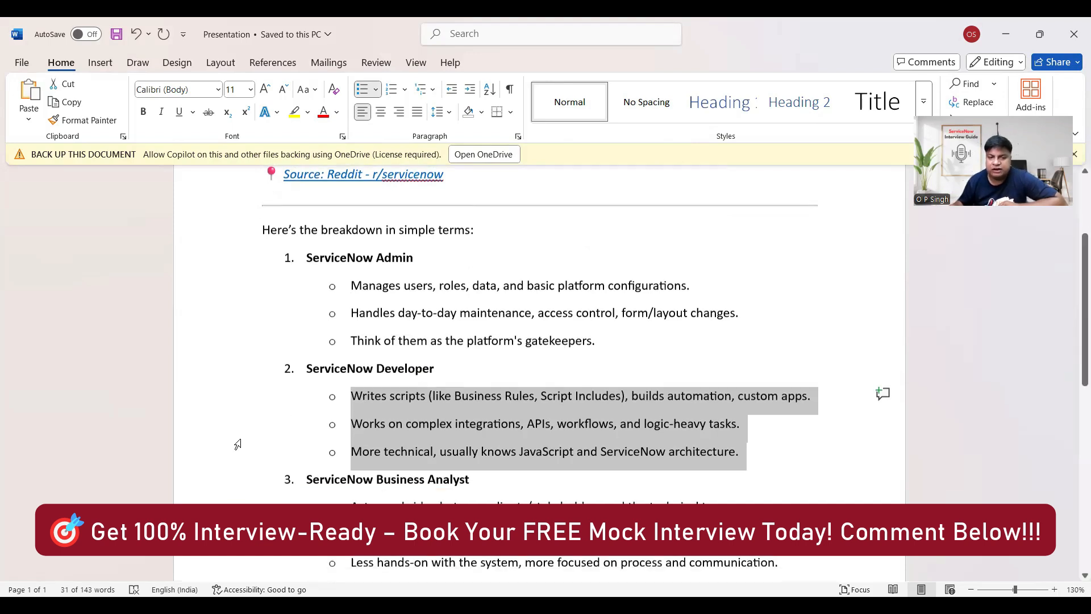
pyautogui.scroll(-3)
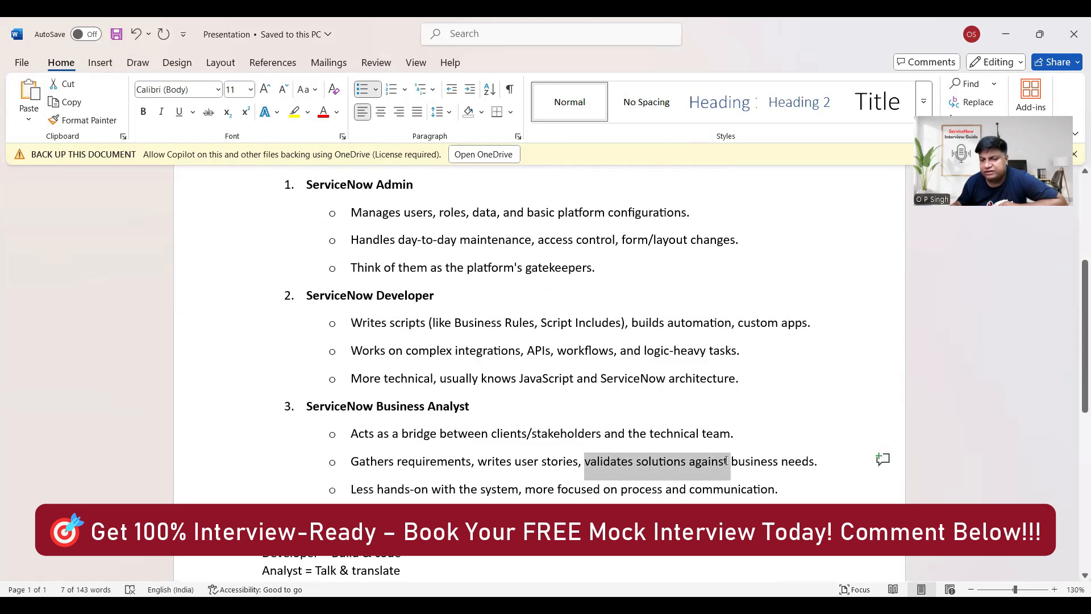
pyautogui.moveTo(726, 461); pyautogui.dragTo(814, 460)
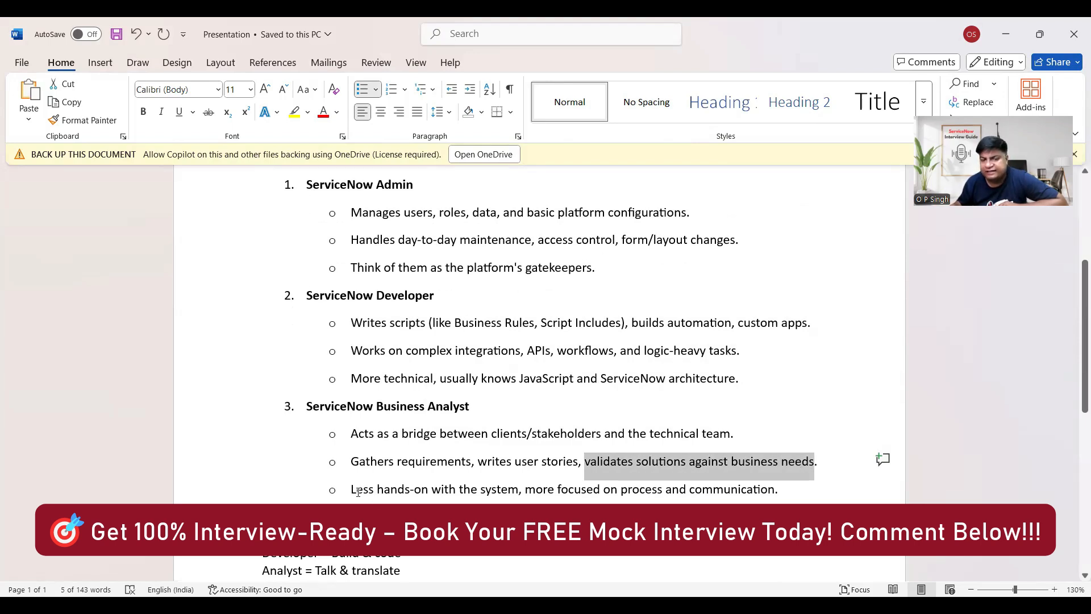